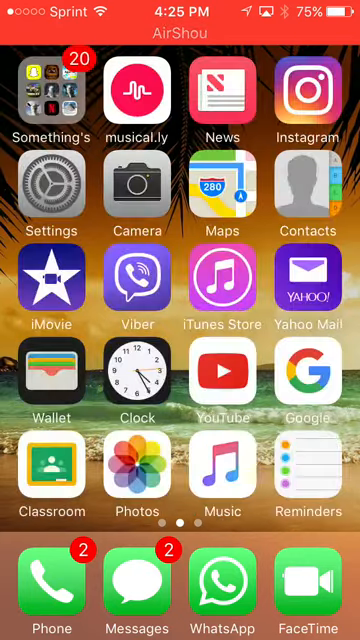
Launch the PiP editor app from the Something's folder so its empty project shows.
left_click(44, 90)
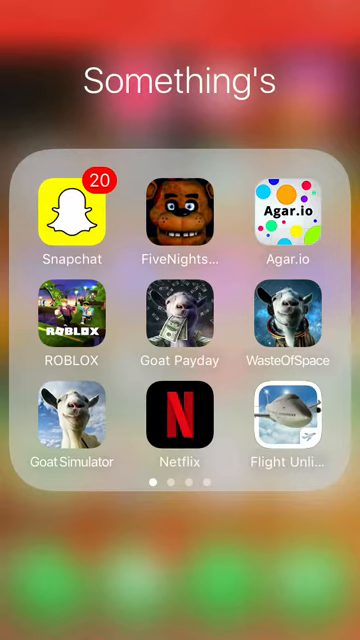
scroll("left", 3)
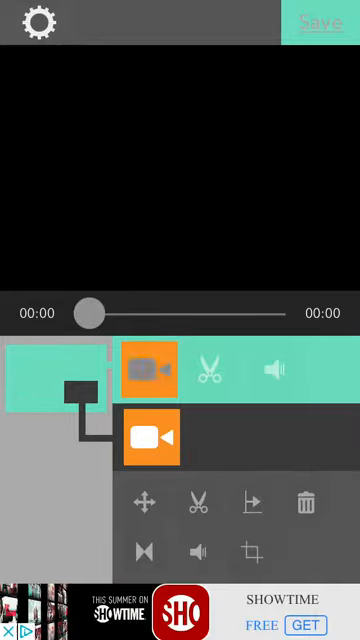
Choose the martial-arts clip from the Camera roll as the main video layer.
left_click(152, 436)
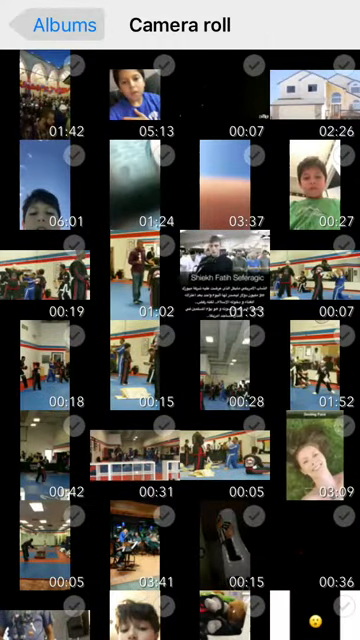
scroll("down", 3)
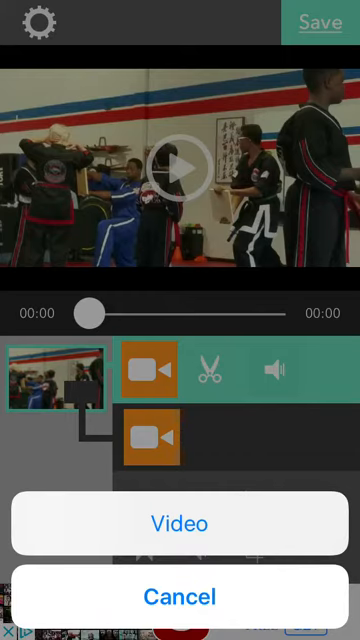
Add a second clip as an overlay and place it in the top-left corner.
left_click(180, 524)
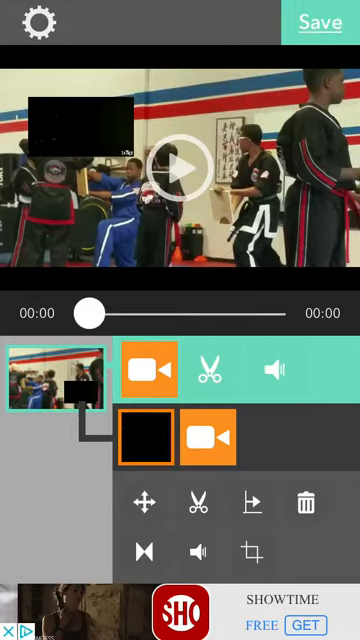
left_click(180, 170)
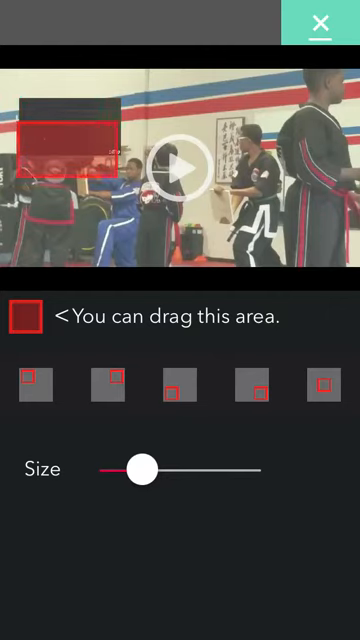
left_click(320, 22)
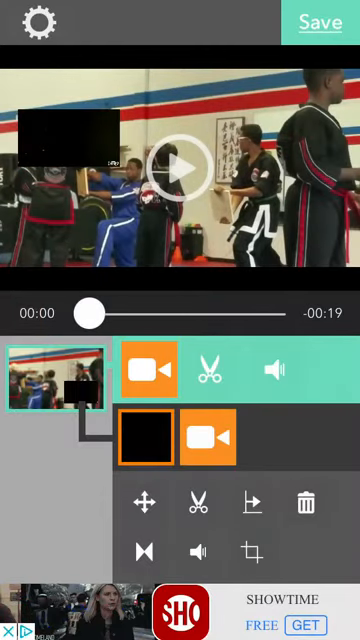
Crop the overlay clip to a narrow strip along its right edge and apply the change.
left_click(252, 552)
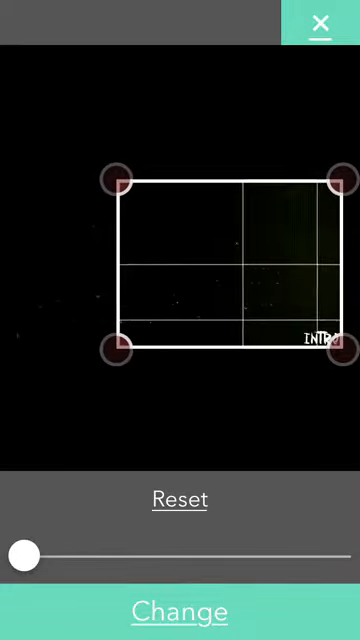
left_click_drag(118, 180, 264, 180)
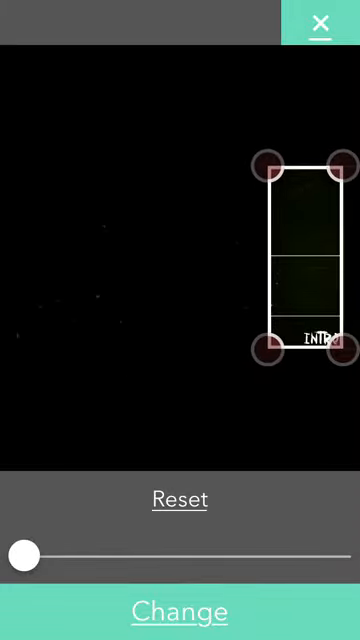
left_click_drag(270, 164, 160, 156)
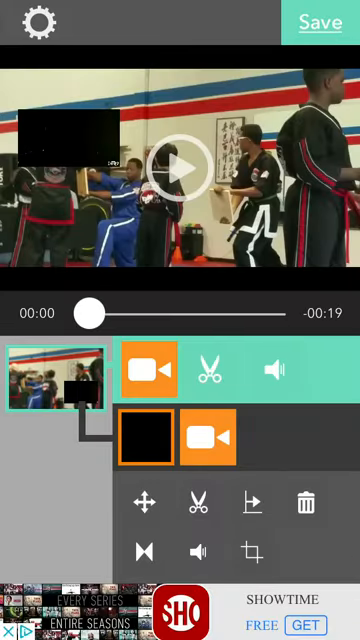
Play the composition and scrub the timeline forward to check the overlay.
left_click(184, 168)
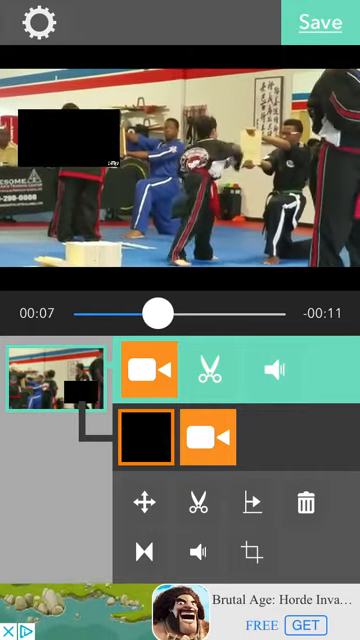
left_click_drag(152, 312, 176, 312)
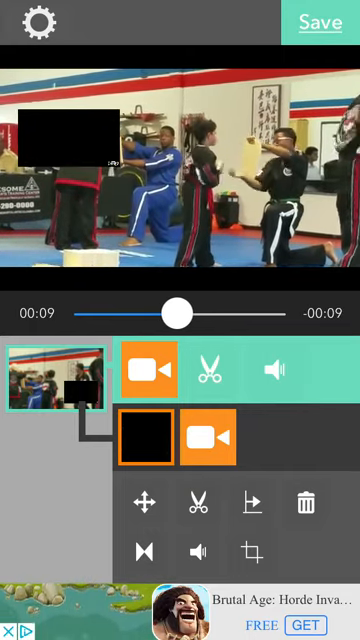
left_click_drag(174, 312, 216, 312)
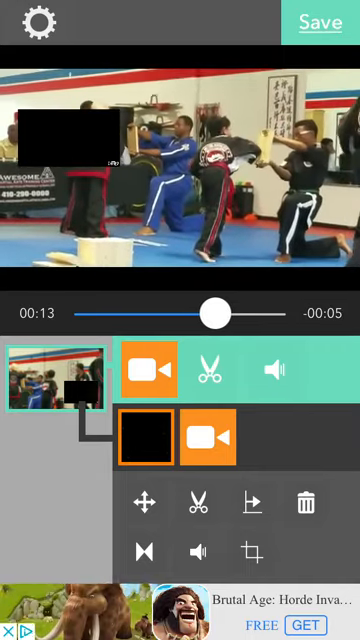